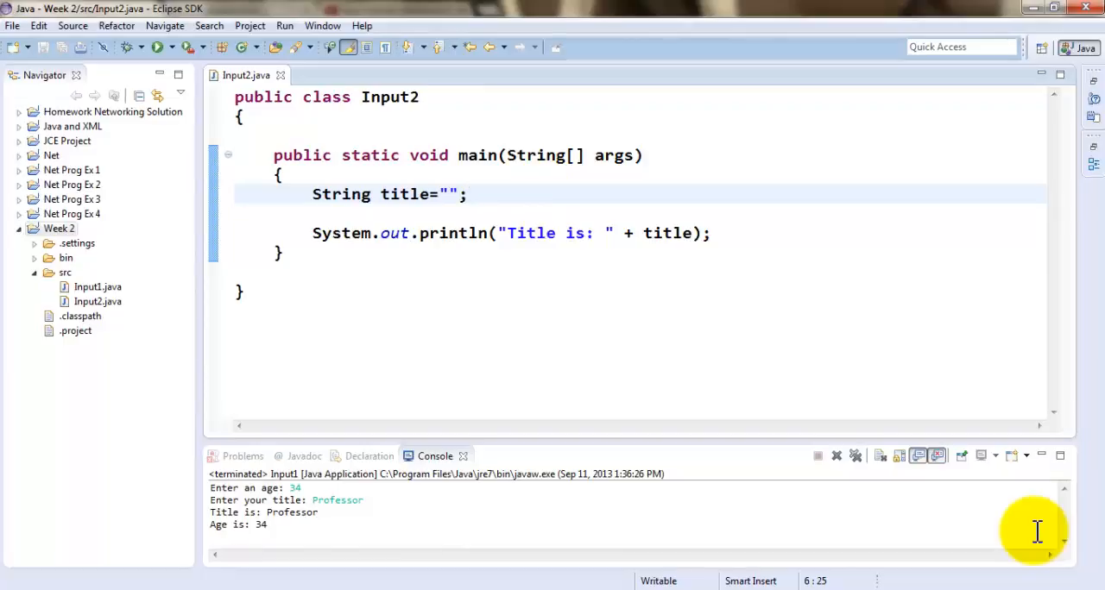
Step: Delete the empty-string quotes from the title declaration in Input2.java
{"action": "left_click", "coordinate": [457, 194]}
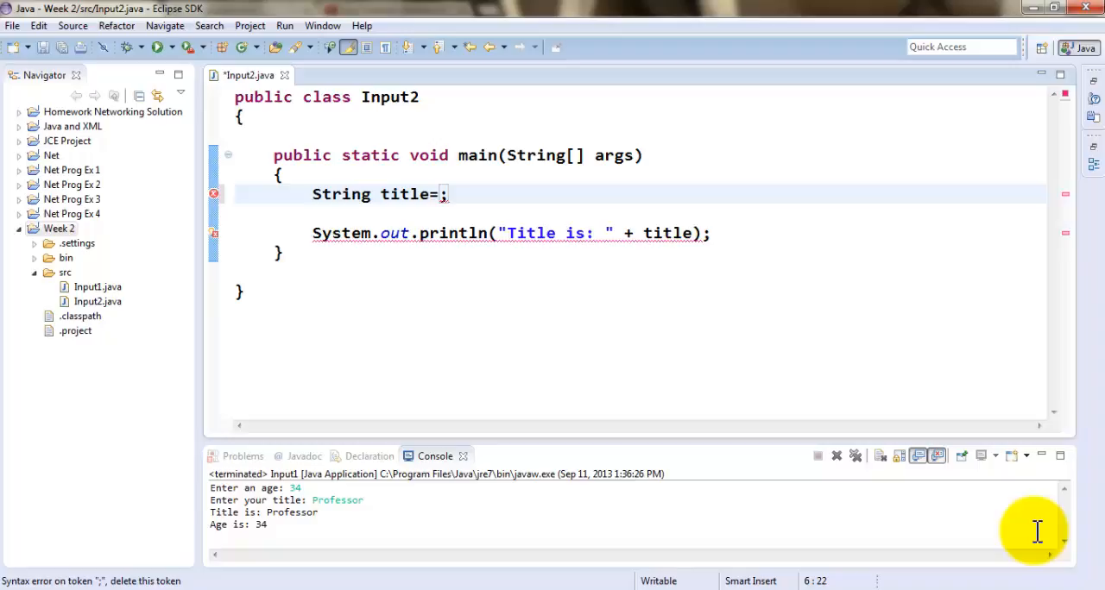
Step: Type 'JOptionPane.' after title= to list its members in content assist
{"action": "type", "text": "J"}
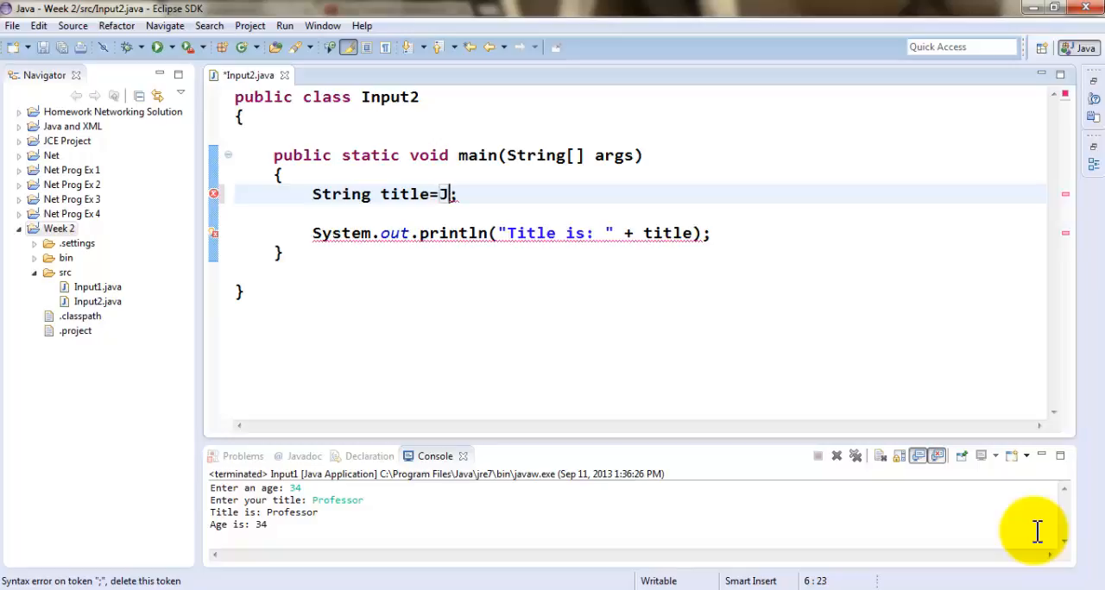
{"action": "type", "text": "Opt"}
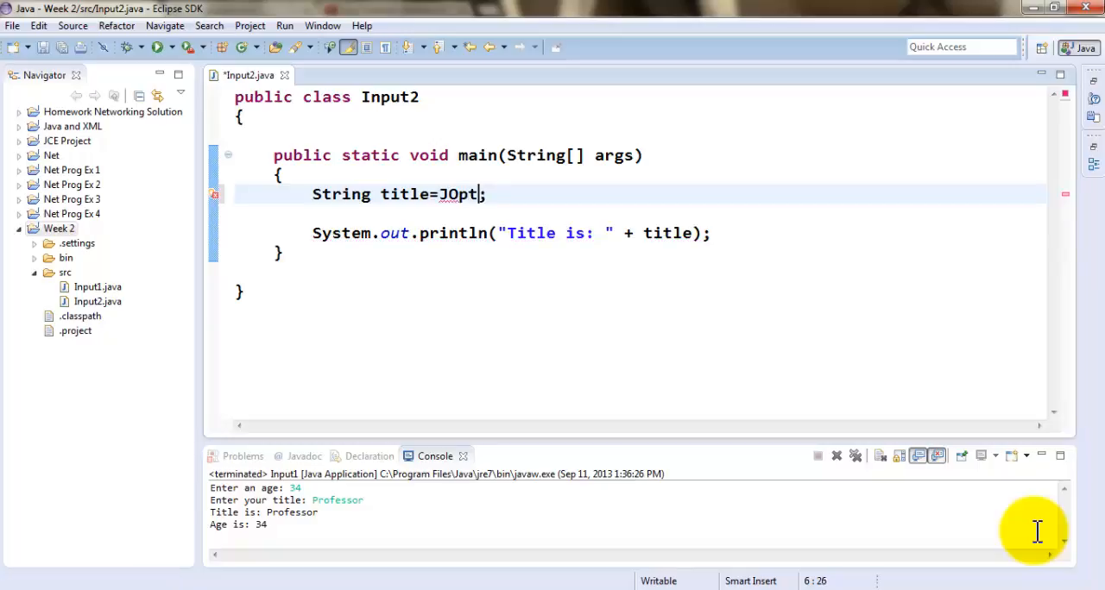
{"action": "type", "text": "ionPan"}
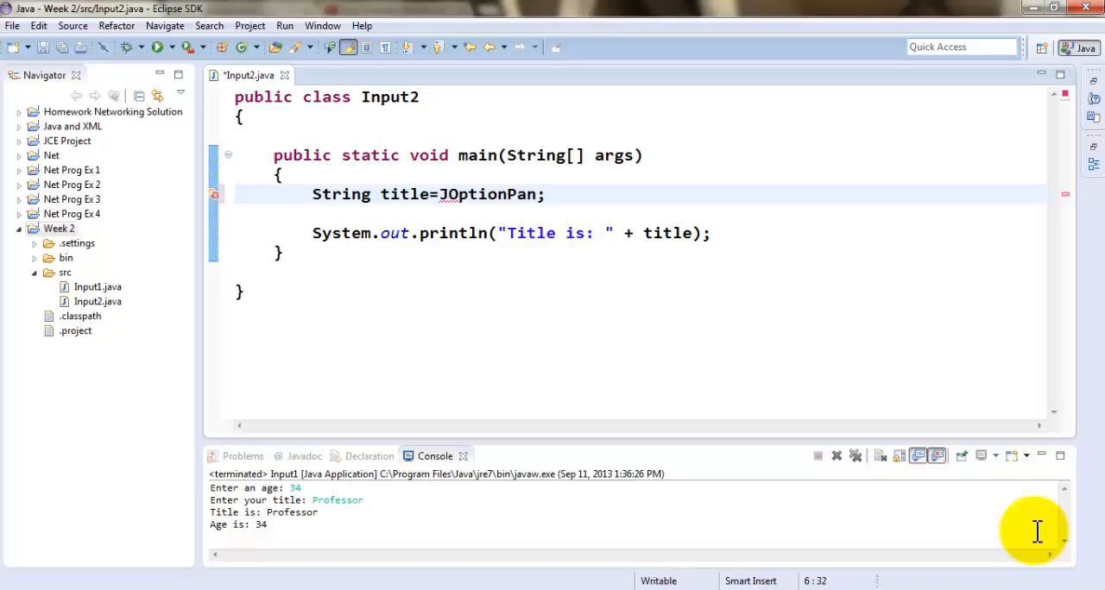
{"action": "type", "text": "e"}
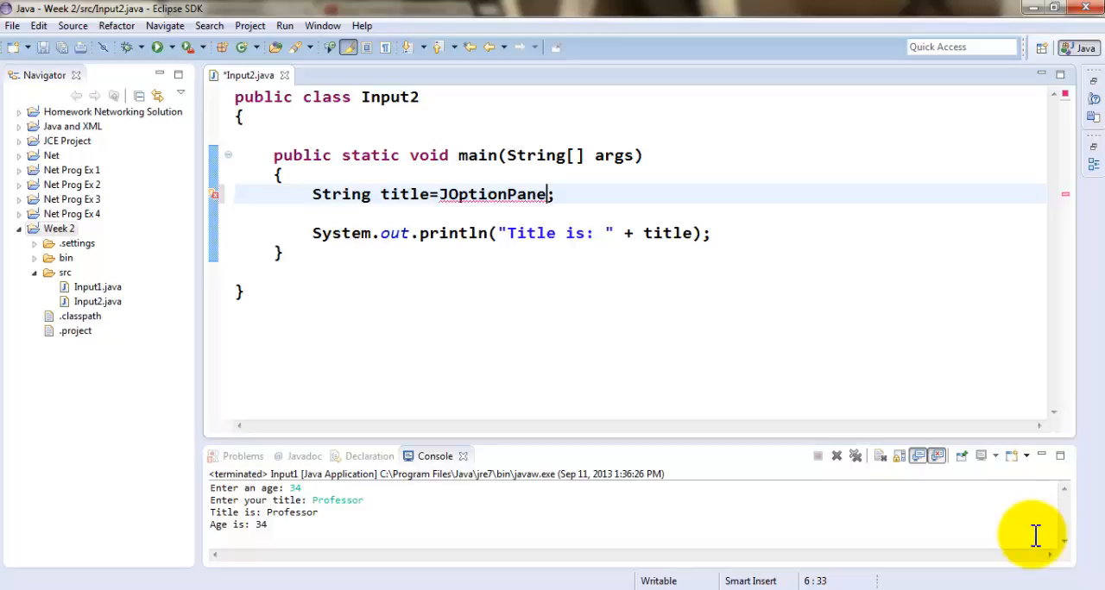
{"action": "left_click", "coordinate": [72, 25]}
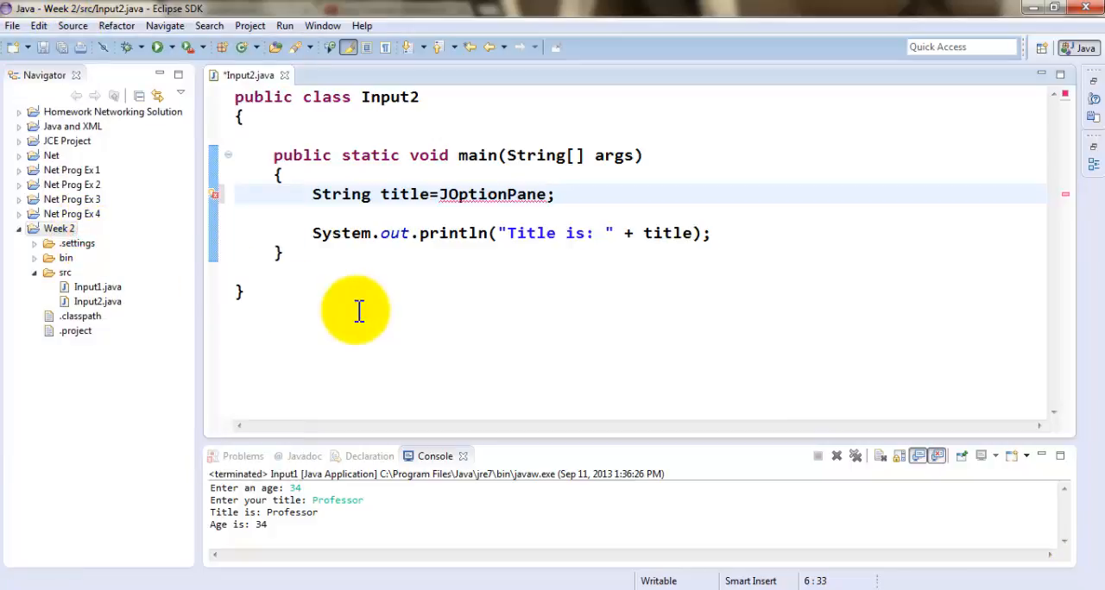
{"action": "type", "text": "."}
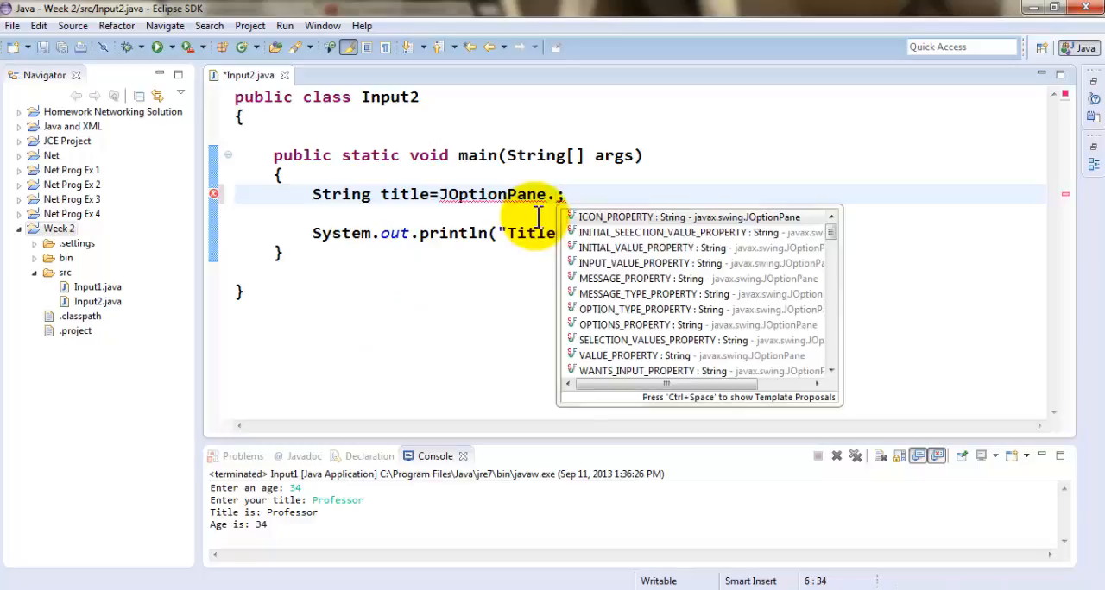
Step: Complete title = JOptionPane.showInputDialog(null, "Enter your title:") with auto-import
{"action": "type", "text": "showInputDialog(null"}
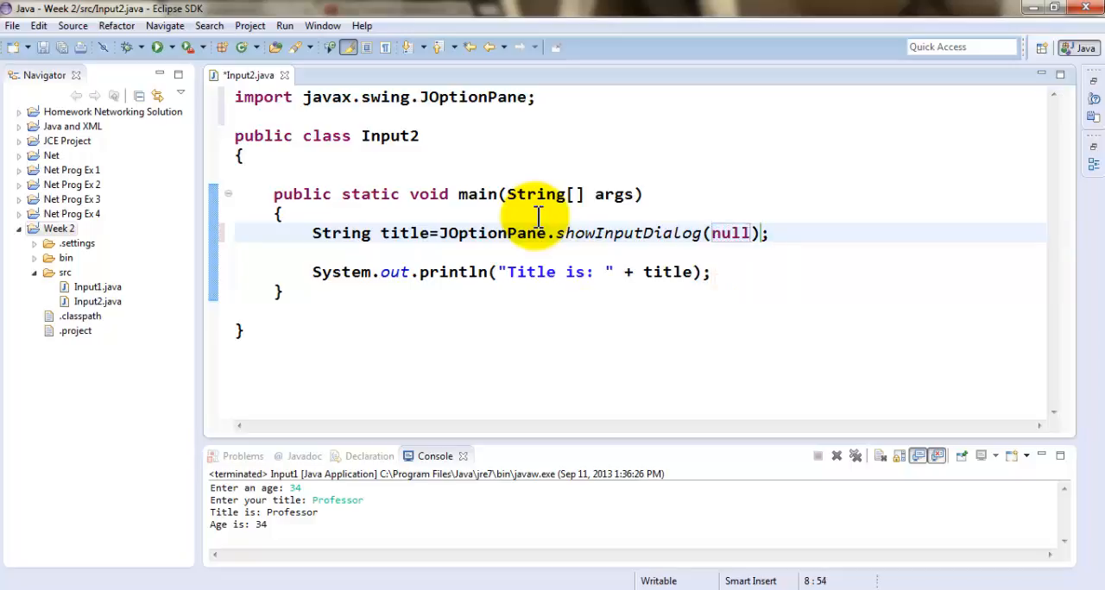
{"action": "type", "text": ","}
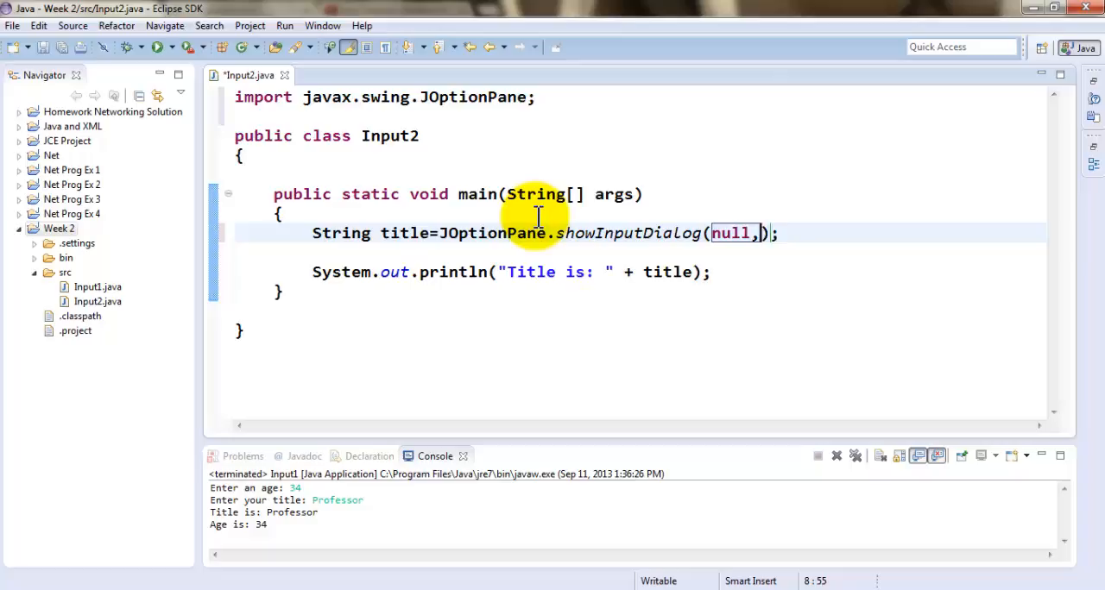
{"action": "type", "text": "\"\""}
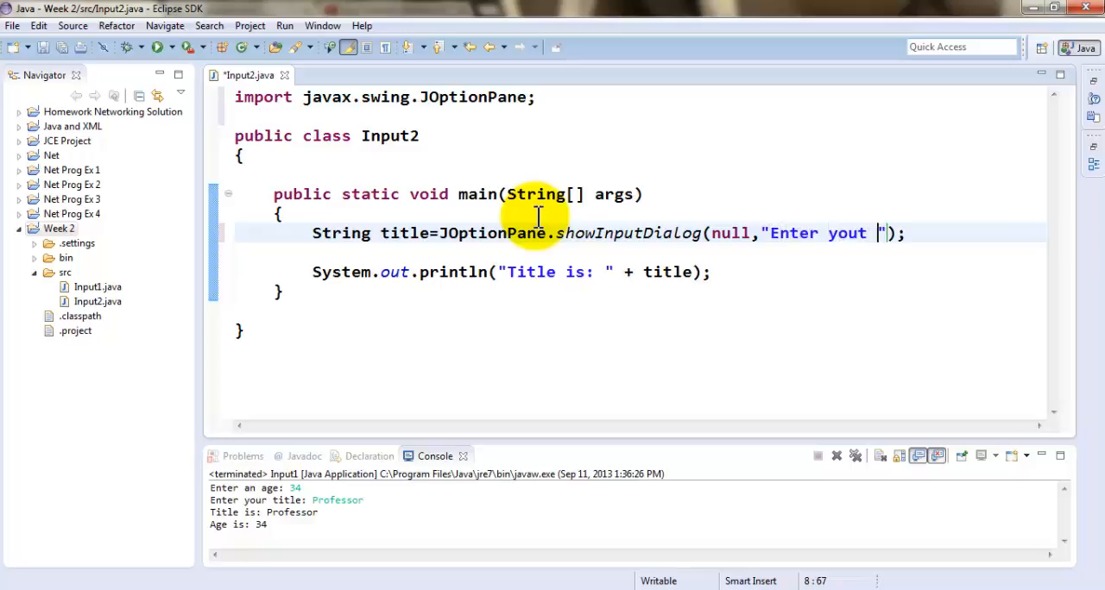
{"action": "type", "text": "title:"}
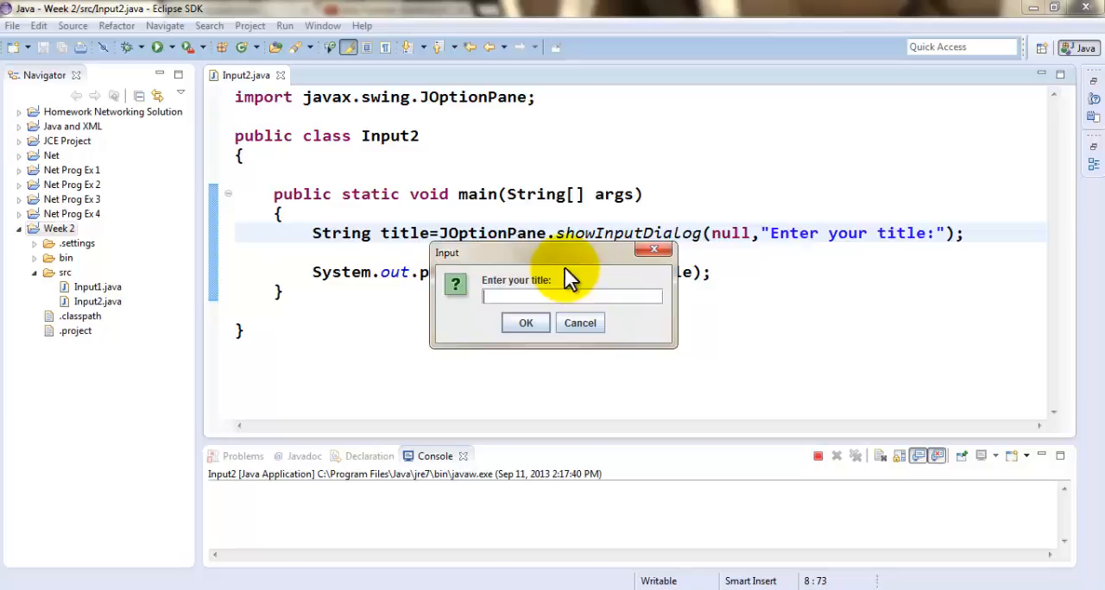
Step: Enter 'Professor' in the Input dialog and confirm with OK
{"action": "left_click_drag", "start_coordinate": [553, 252], "coordinate": [780, 329]}
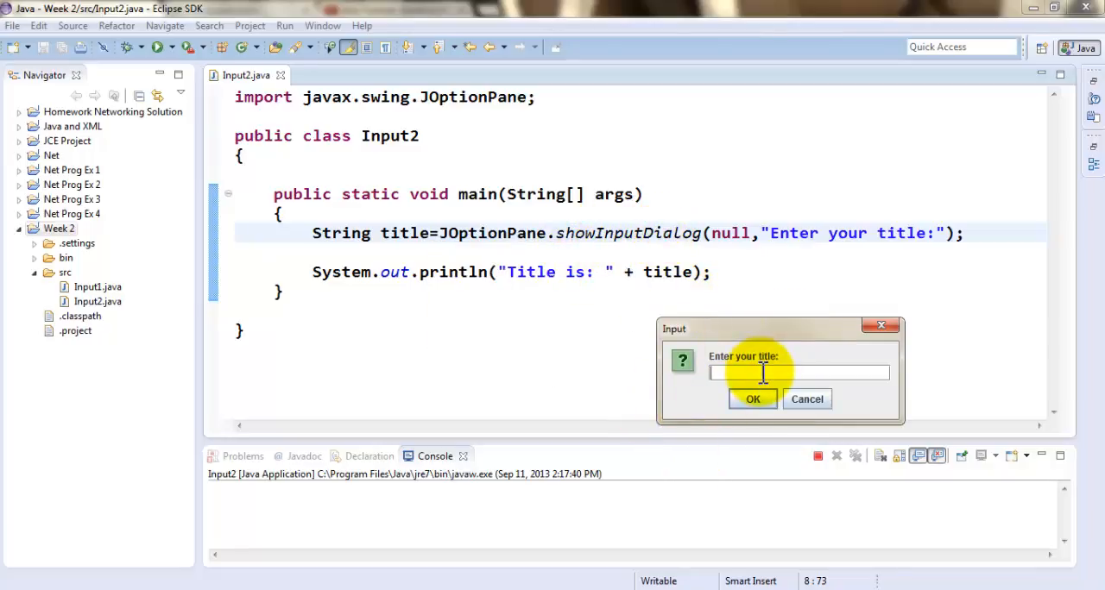
{"action": "type", "text": "Professor"}
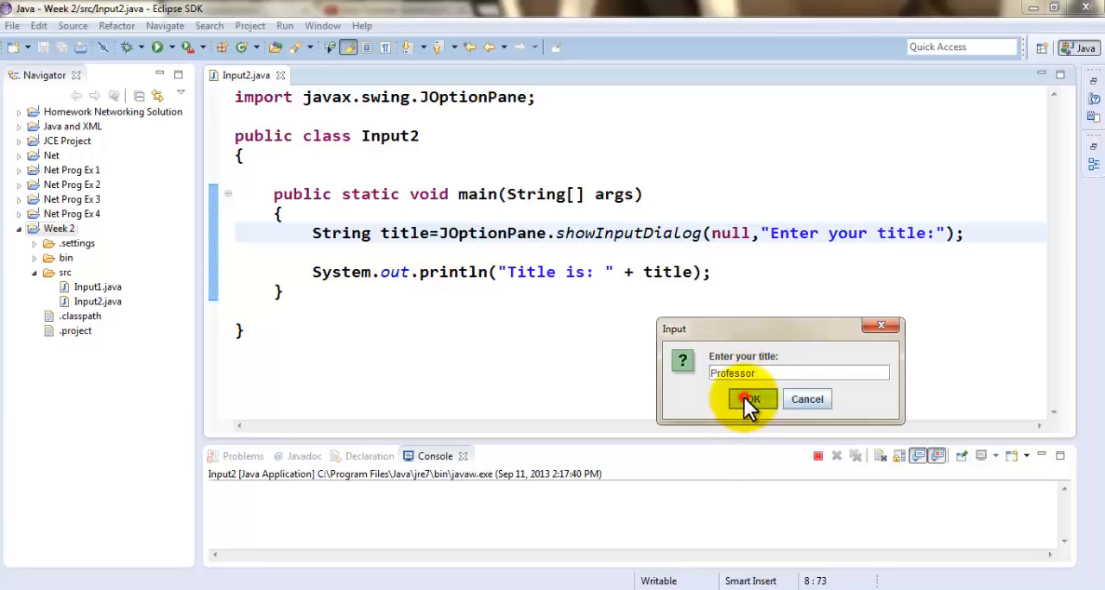
{"action": "left_click", "coordinate": [749, 399]}
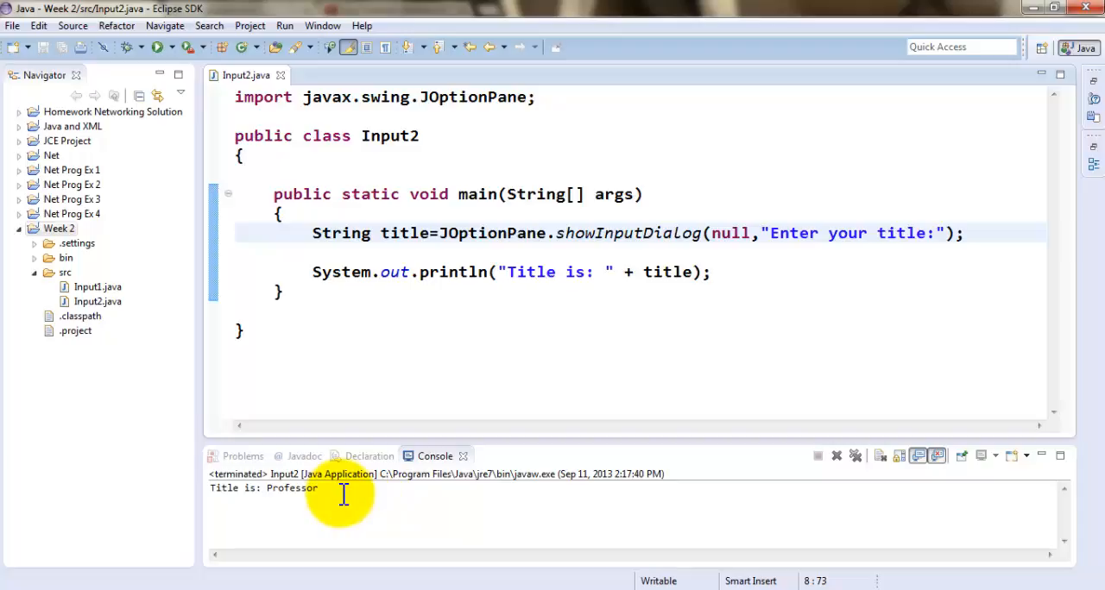
{"action": "left_click", "coordinate": [933, 233]}
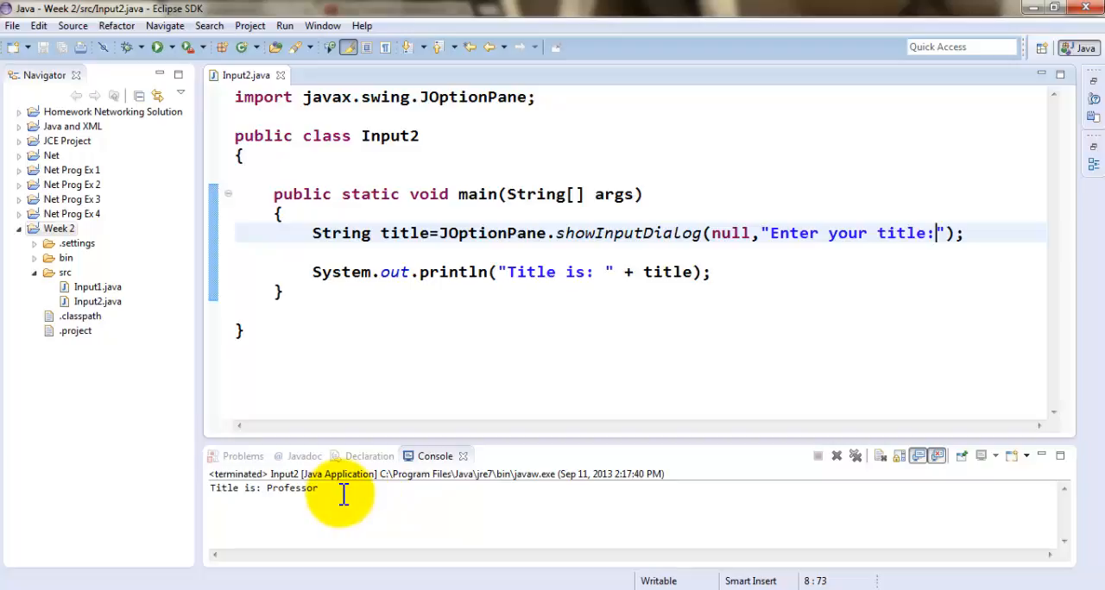